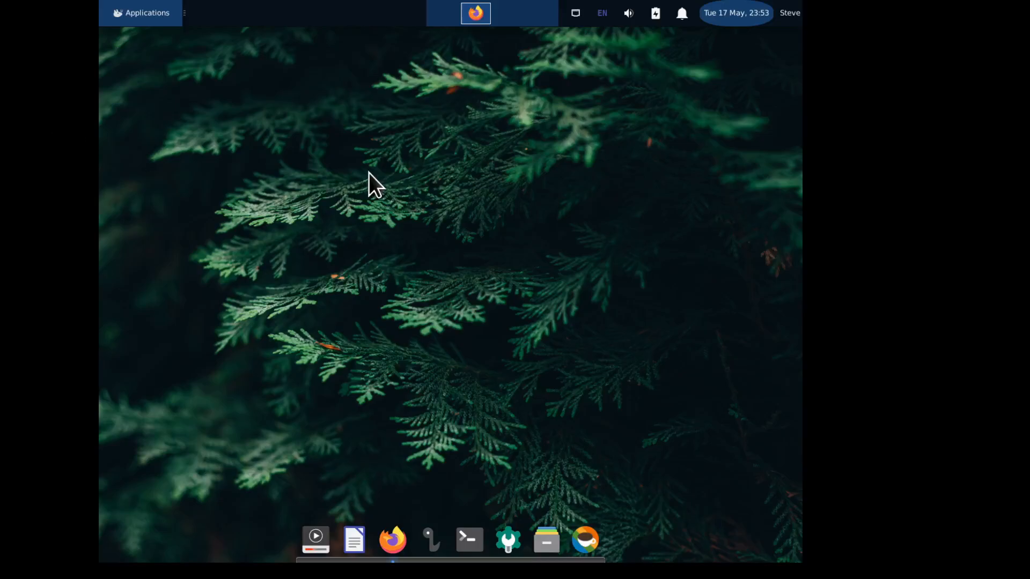
mouse_move(348, 381)
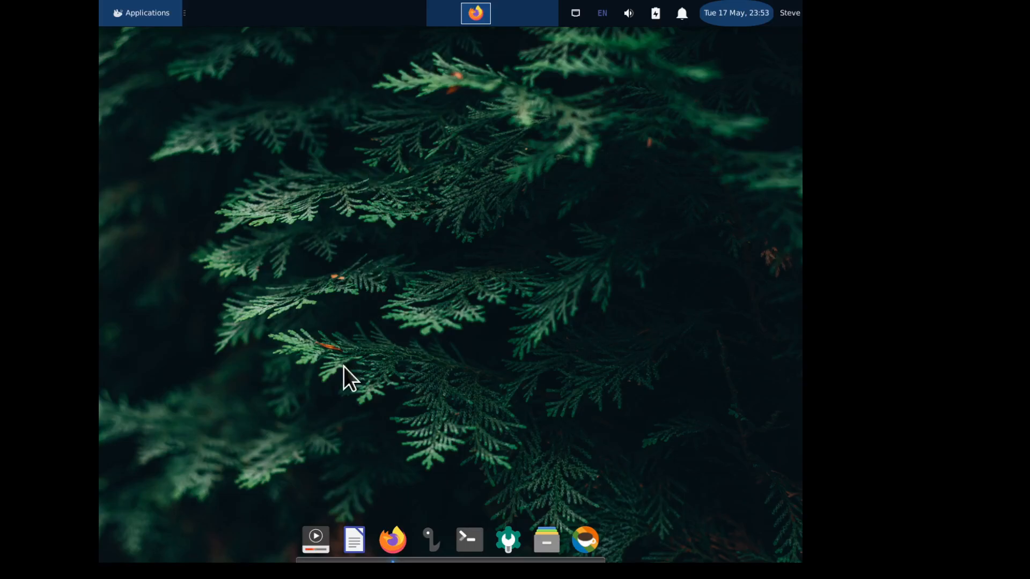
mouse_move(334, 231)
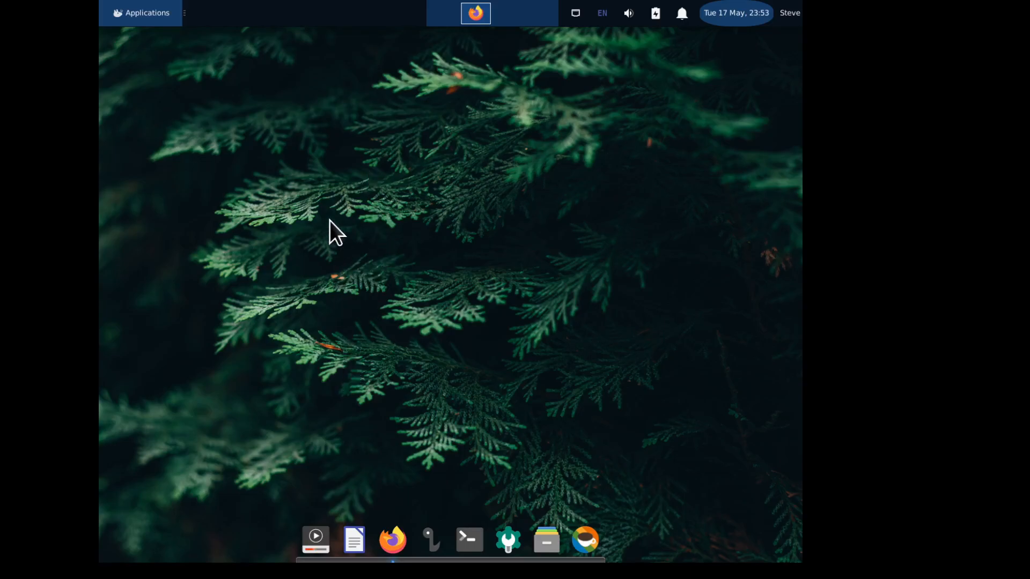
mouse_move(227, 131)
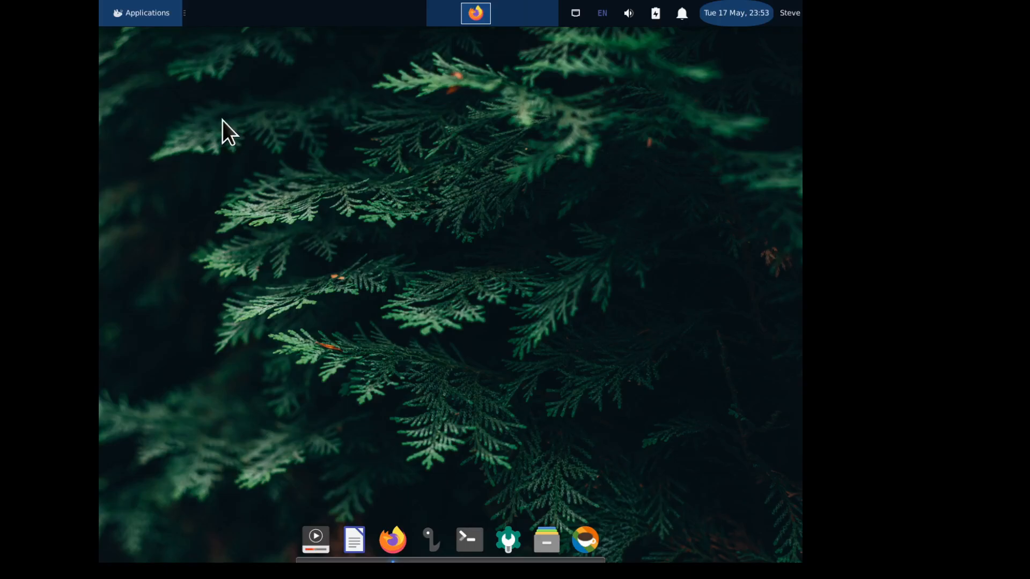
mouse_move(135, 20)
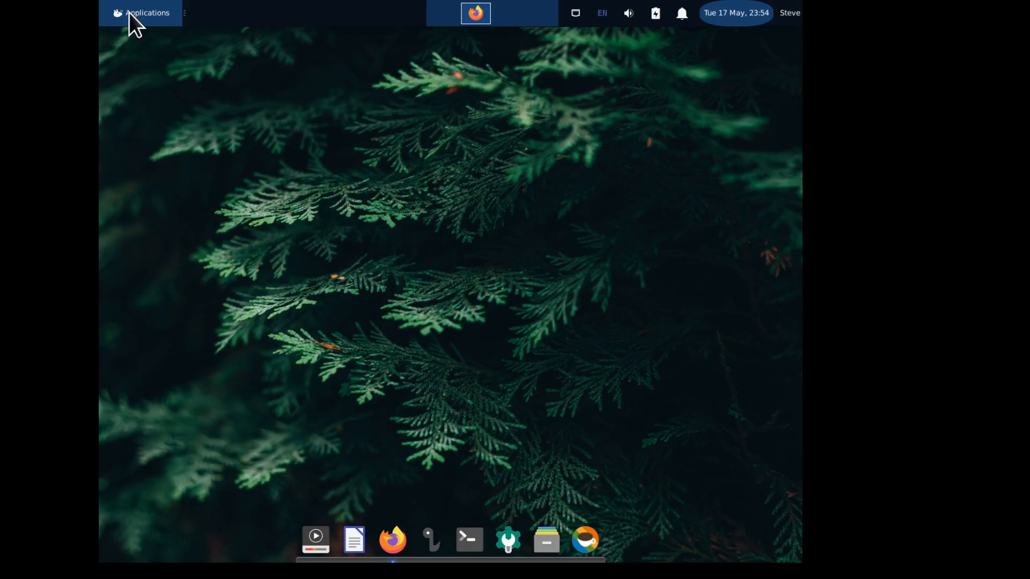
mouse_move(125, 26)
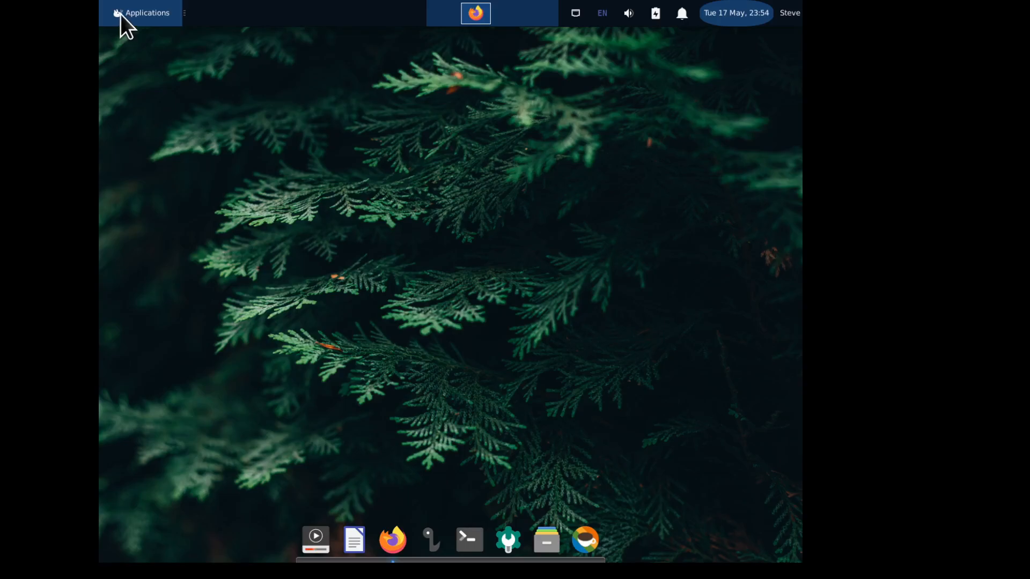
- Launch the Xfce Settings Manager from the dock after glancing at the Applications menu
click(140, 13)
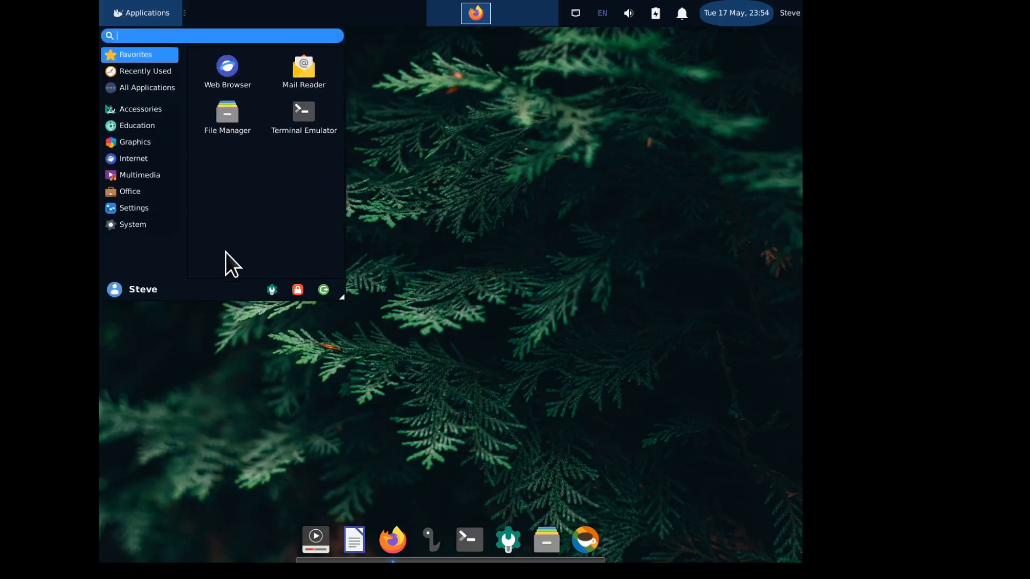
mouse_move(235, 249)
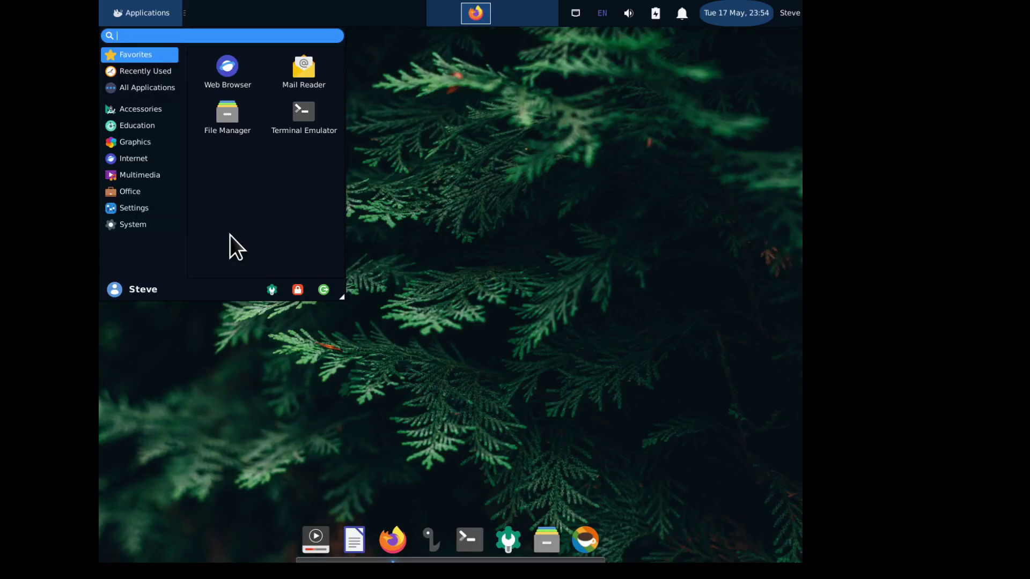
mouse_move(143, 118)
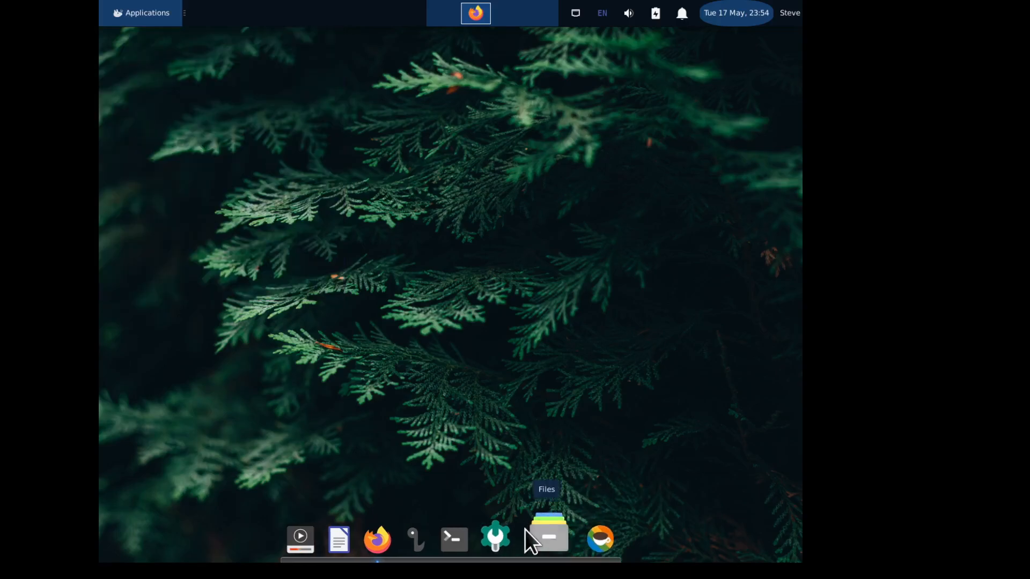
click(495, 539)
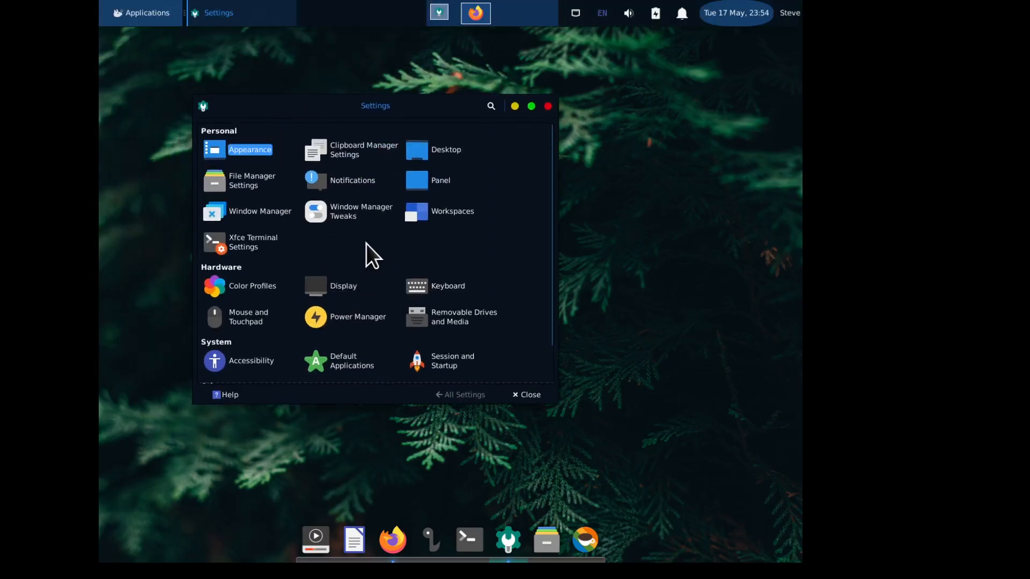
- Open Mouse and Touchpad settings on its Theme tab listing cursor themes
scroll(down, 3)
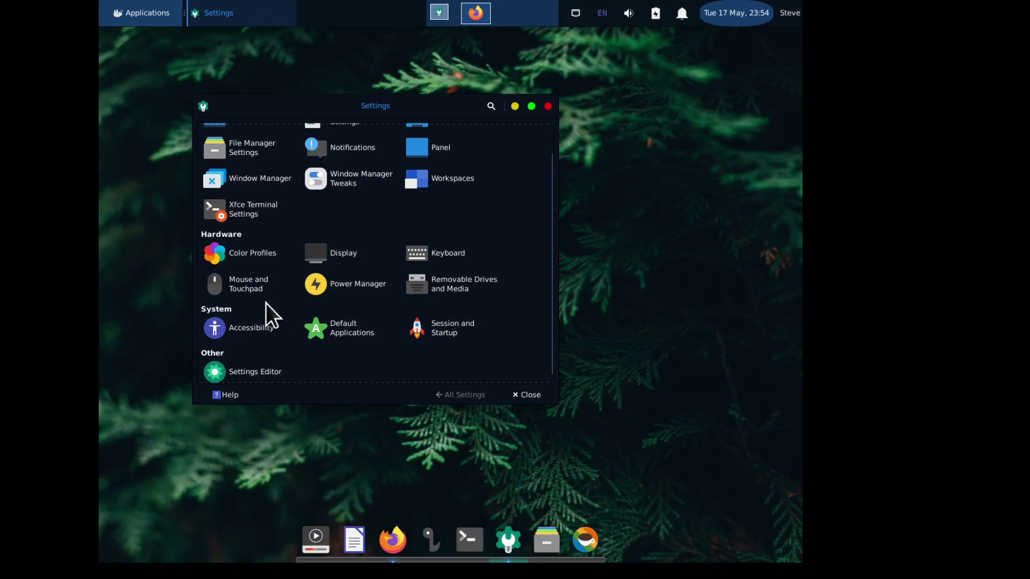
click(248, 284)
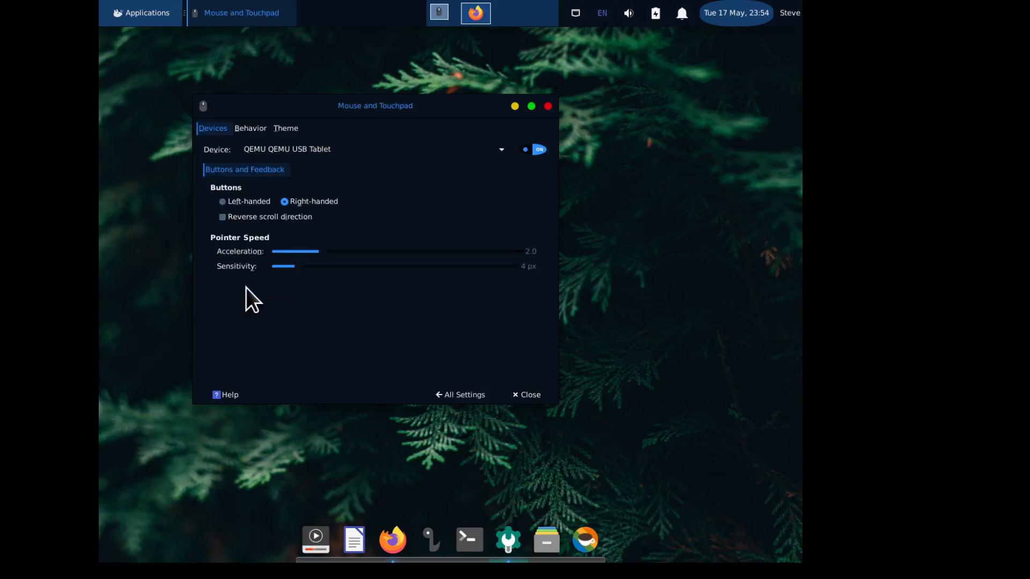
mouse_move(279, 138)
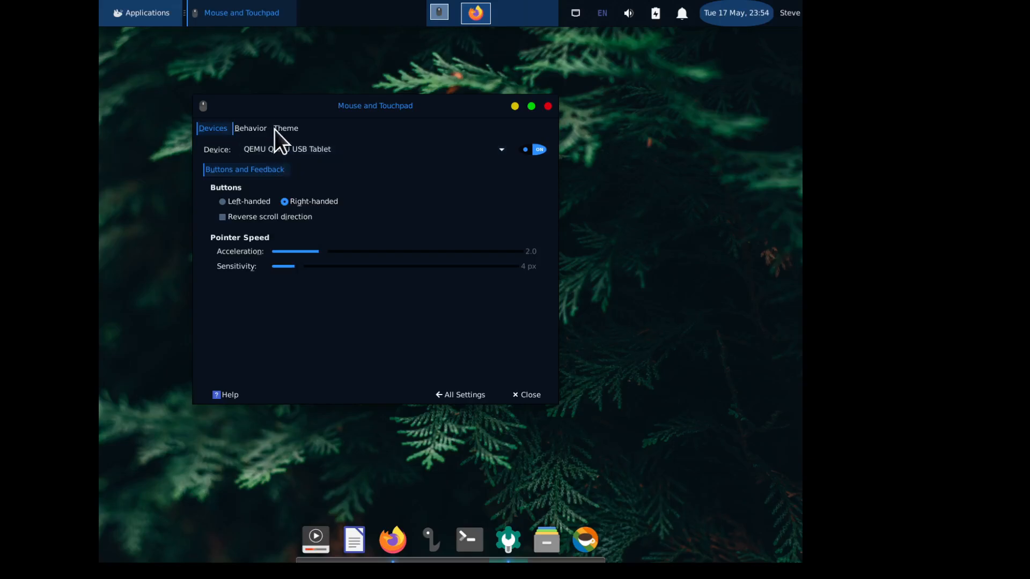
click(285, 128)
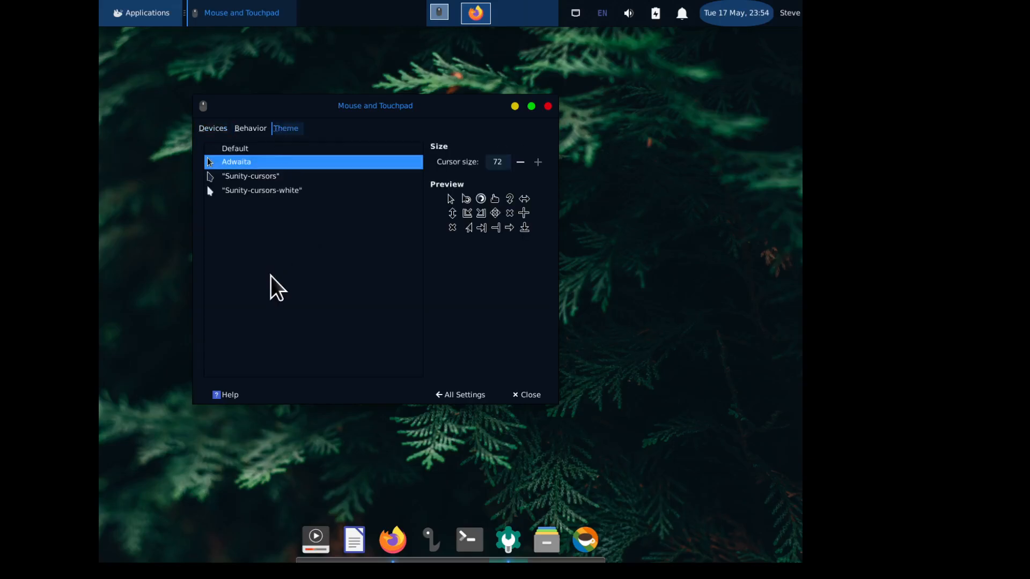
mouse_move(276, 274)
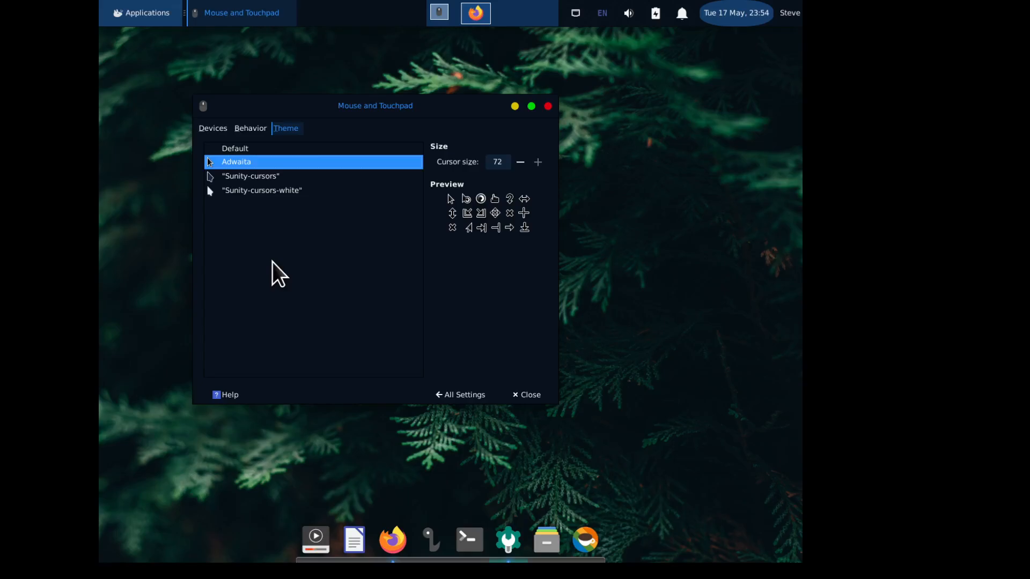
mouse_move(279, 193)
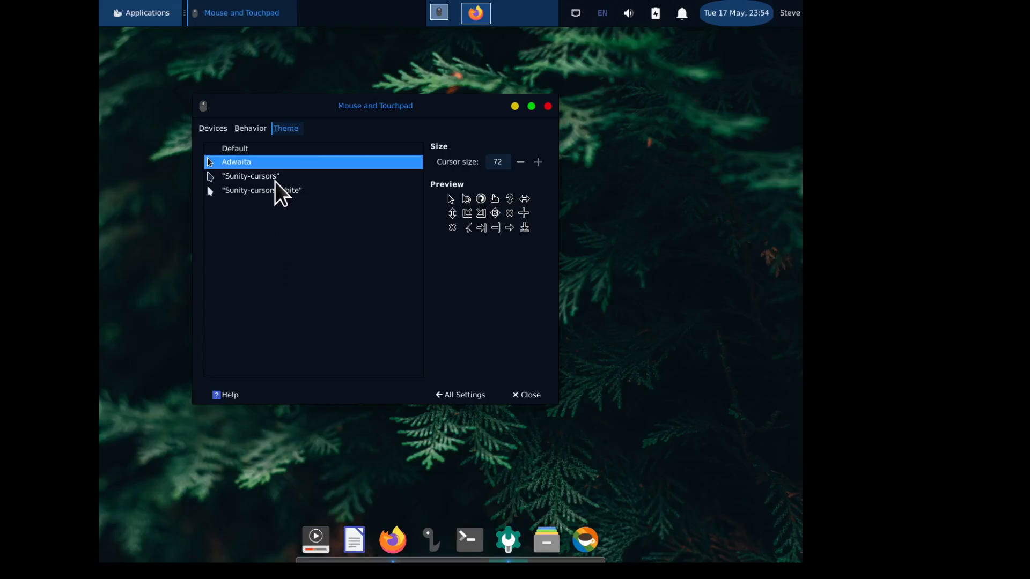
- Preview Sunity-cursors-white, Default and Adwaita, then apply Sunity-cursors as the cursor theme
click(251, 175)
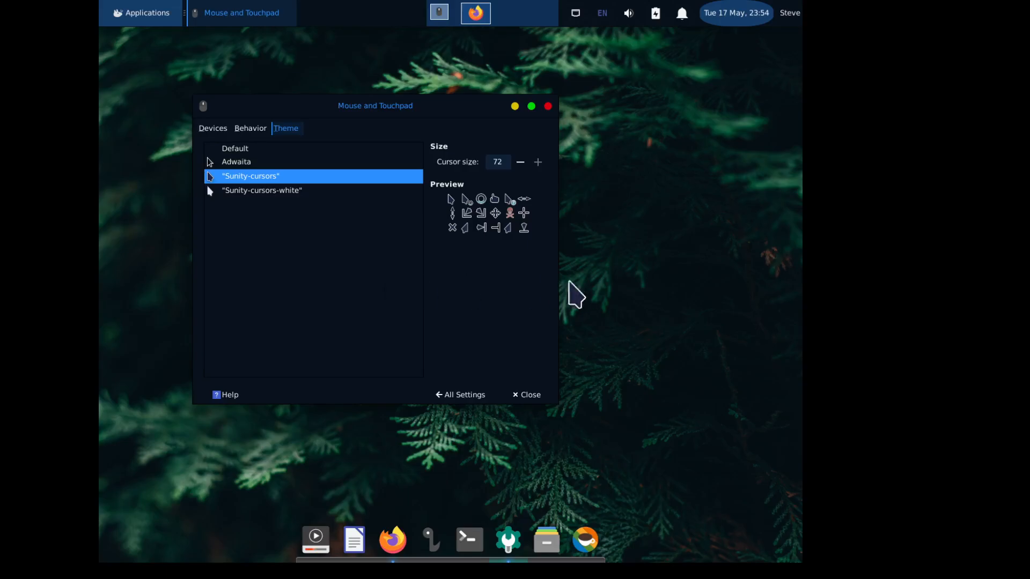
mouse_move(283, 197)
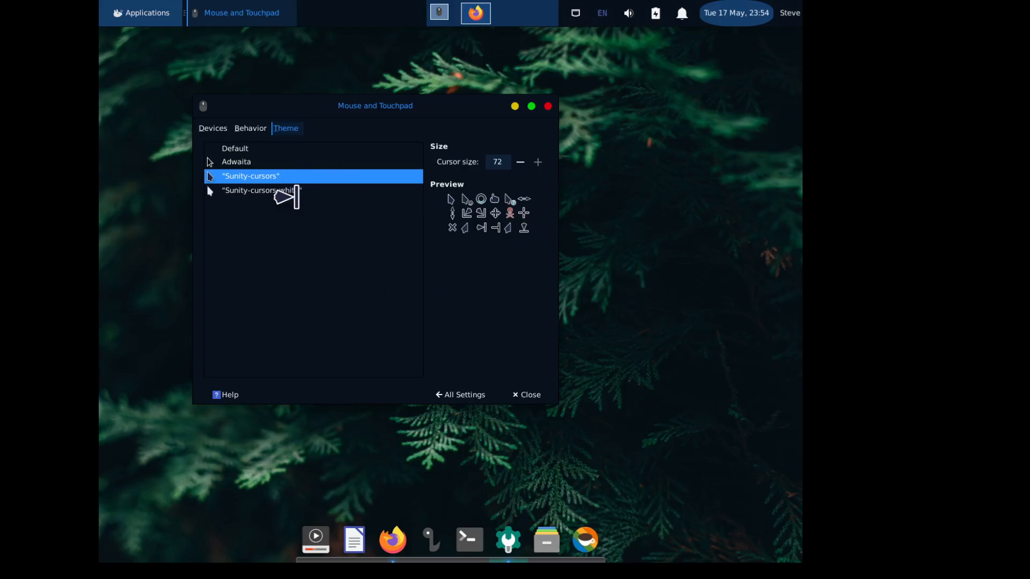
click(261, 190)
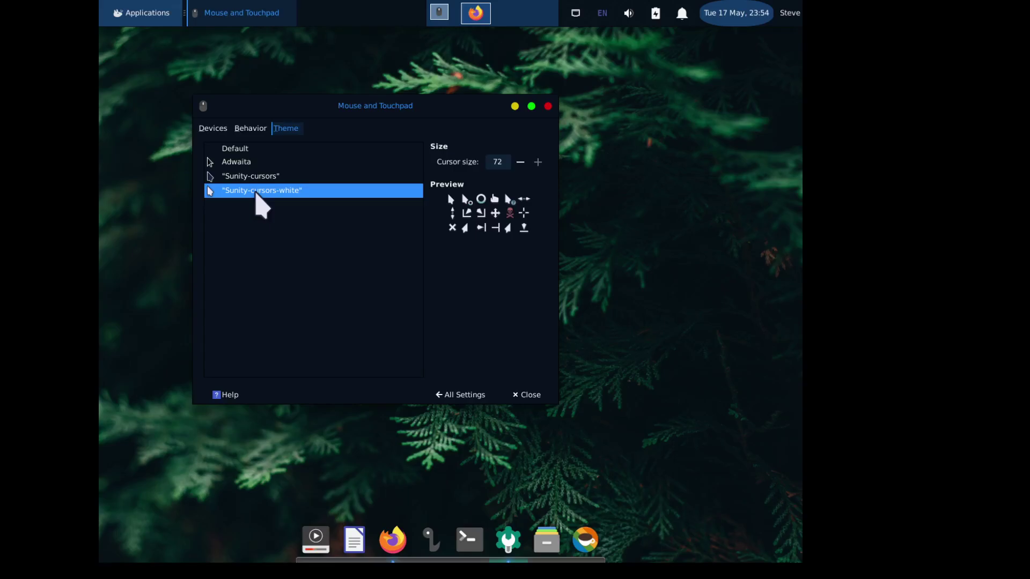
mouse_move(270, 286)
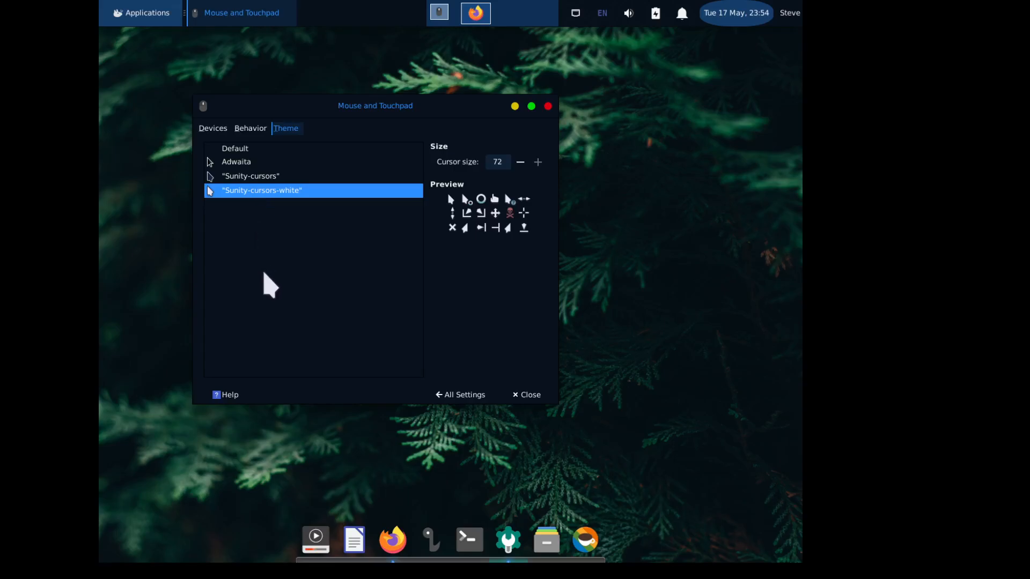
click(234, 148)
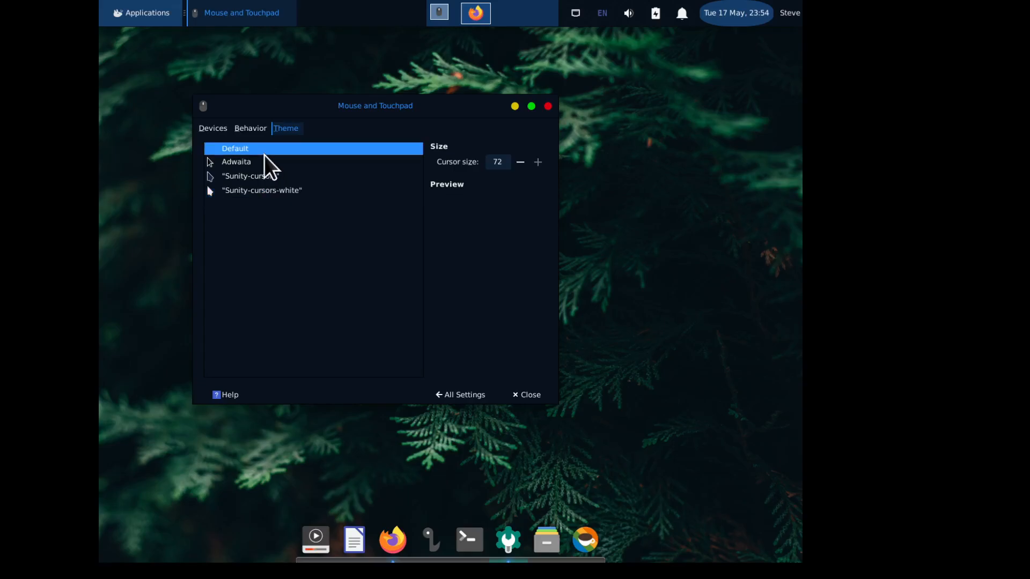
click(236, 161)
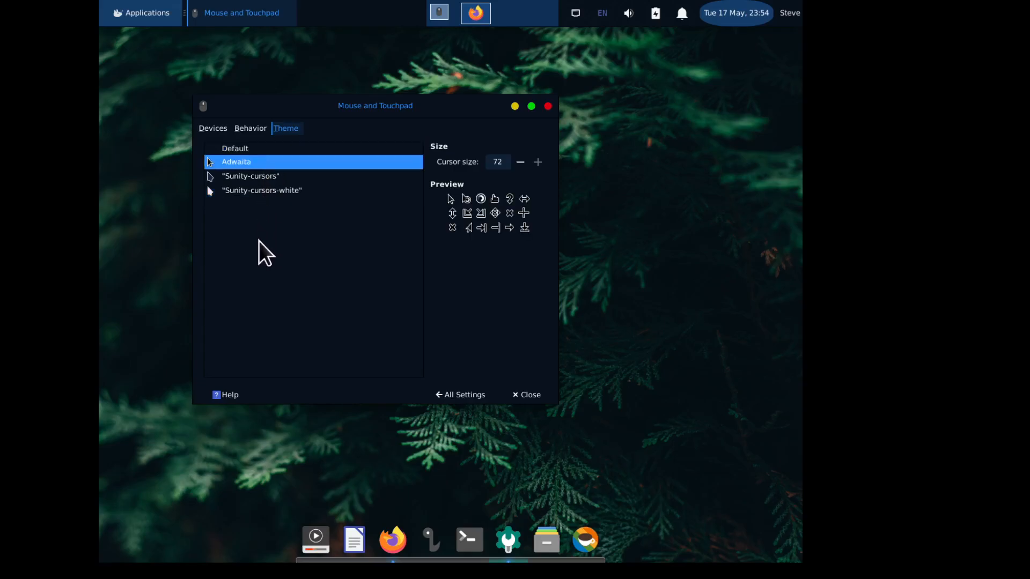
click(250, 175)
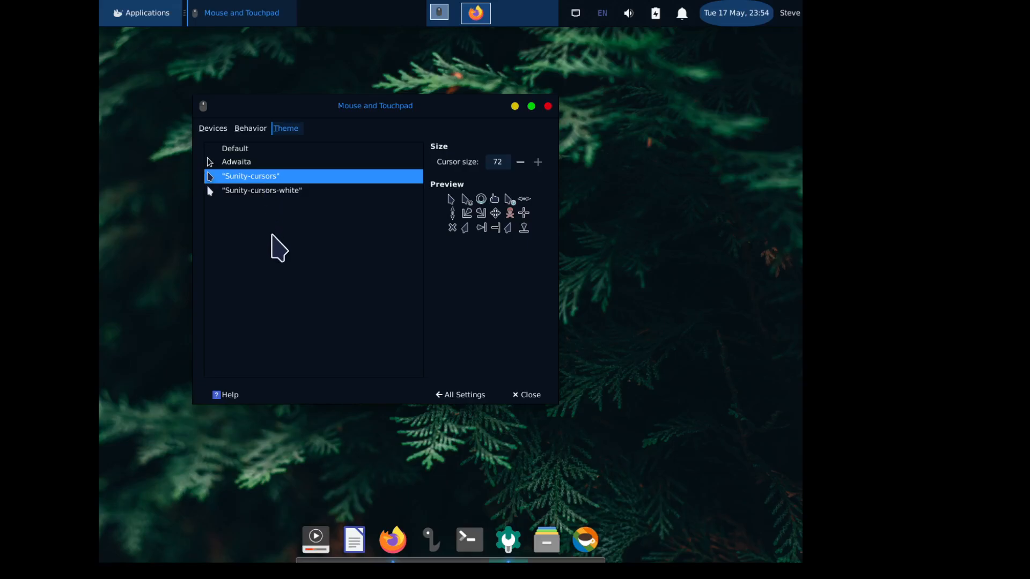
mouse_move(289, 223)
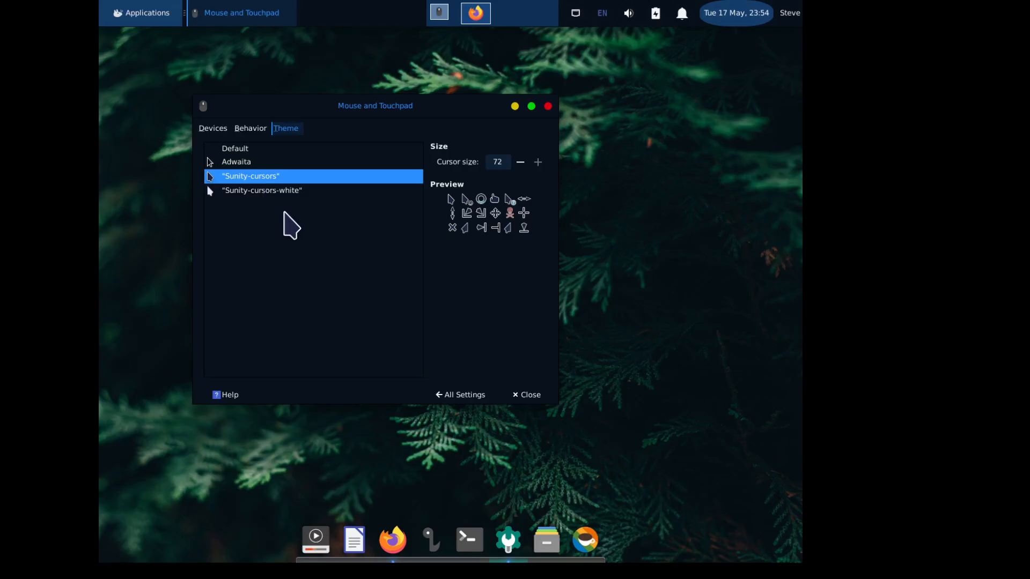
mouse_move(509, 401)
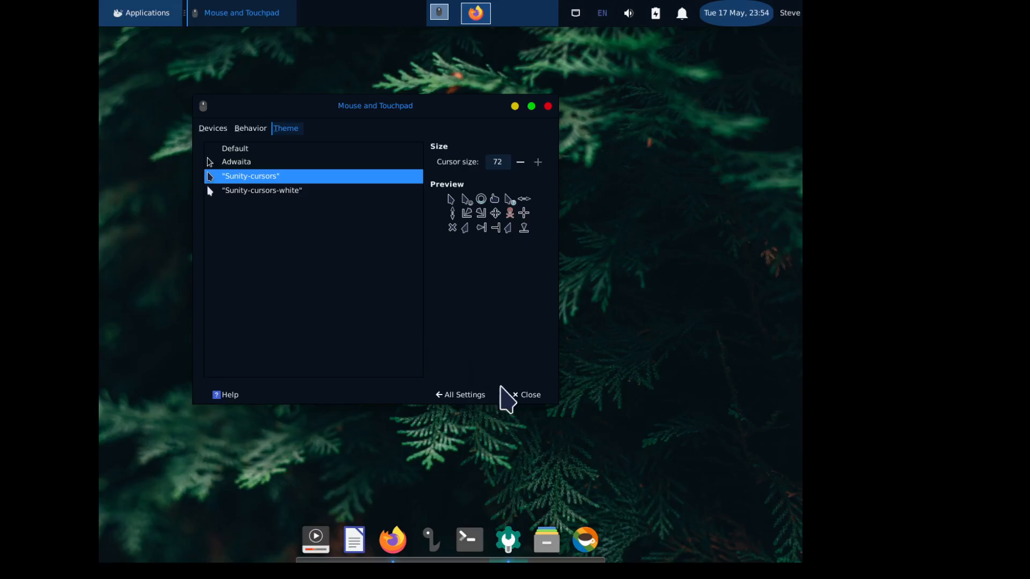
- Close the Mouse and Touchpad window, keeping Sunity-cursors applied
click(524, 394)
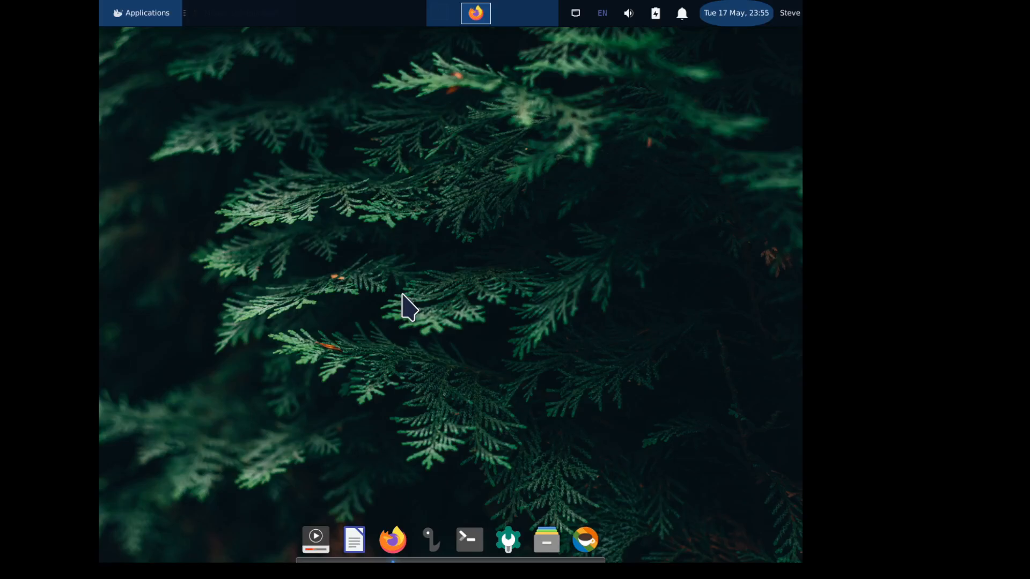
mouse_move(156, 200)
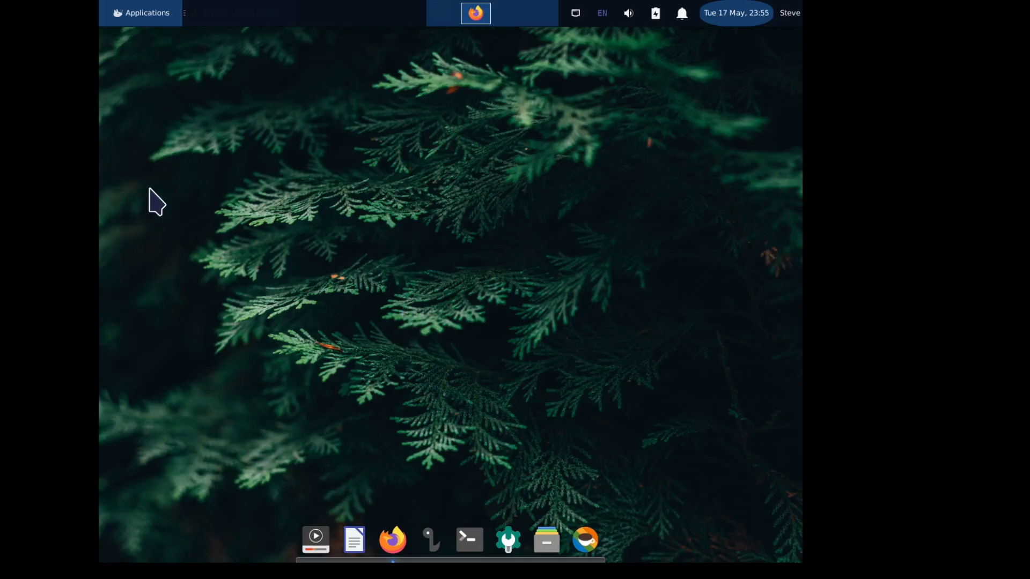
mouse_move(177, 108)
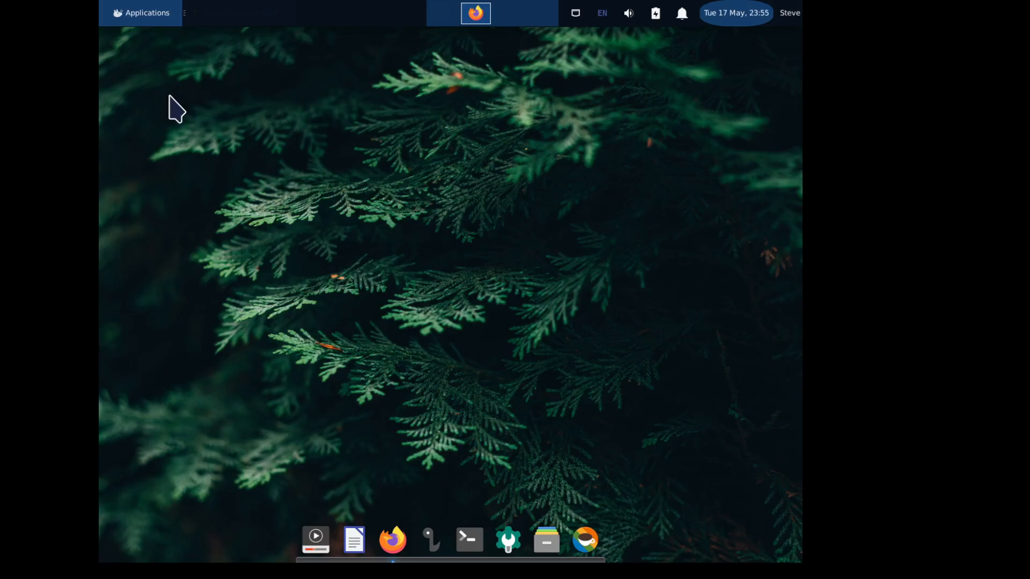